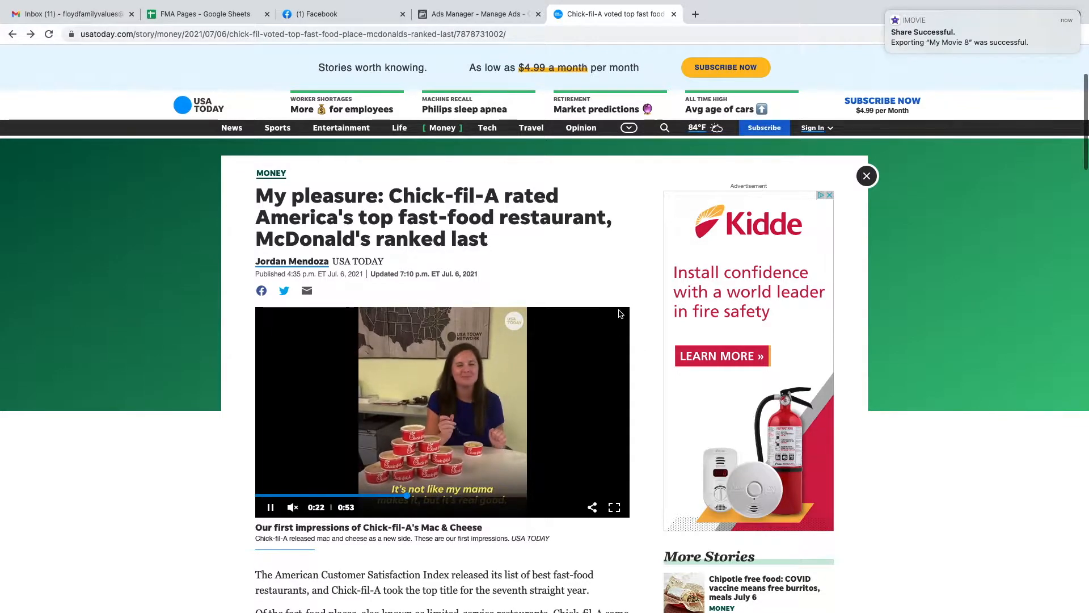
mouse_move(566, 266)
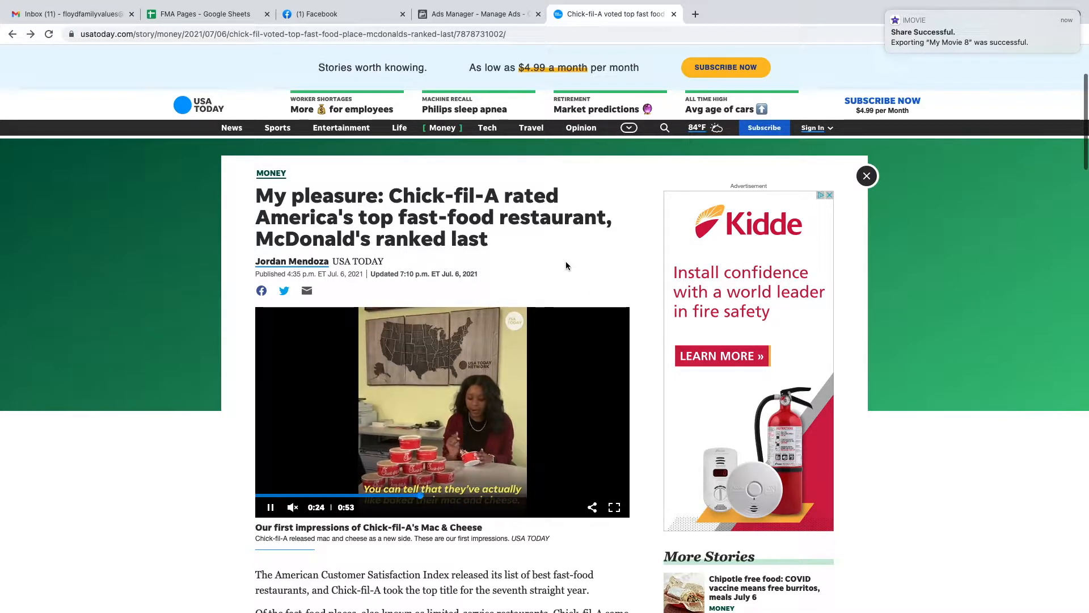
scroll(down, 3)
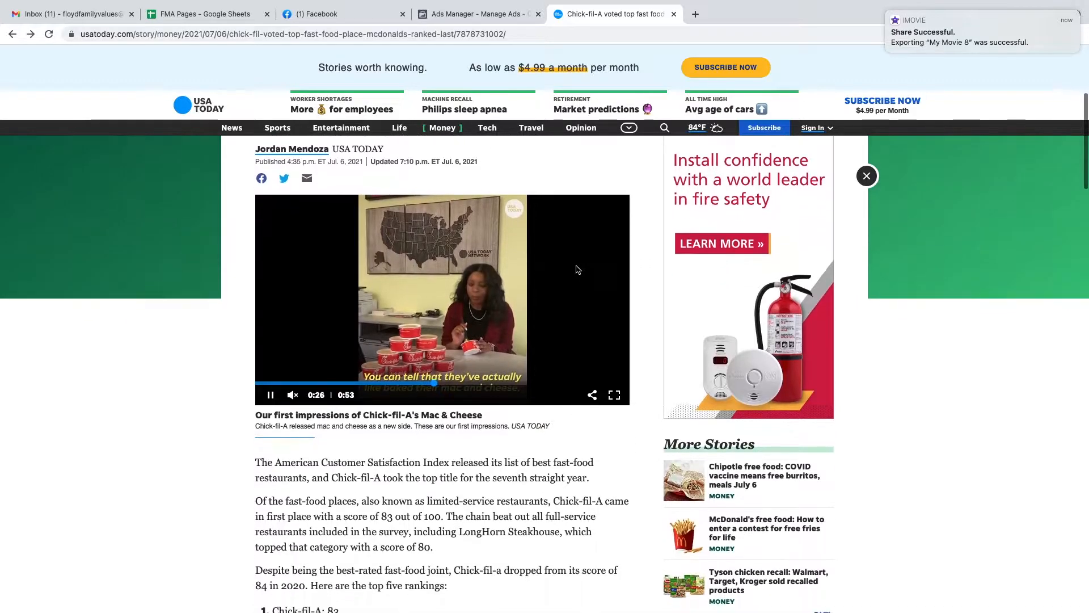
scroll(down, 3)
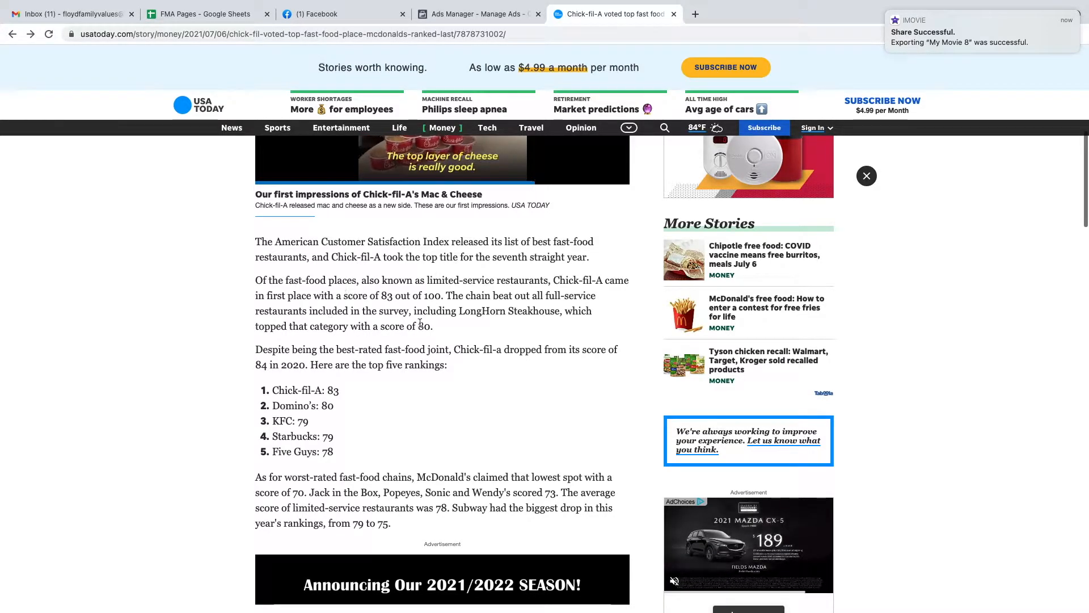
scroll(down, 3)
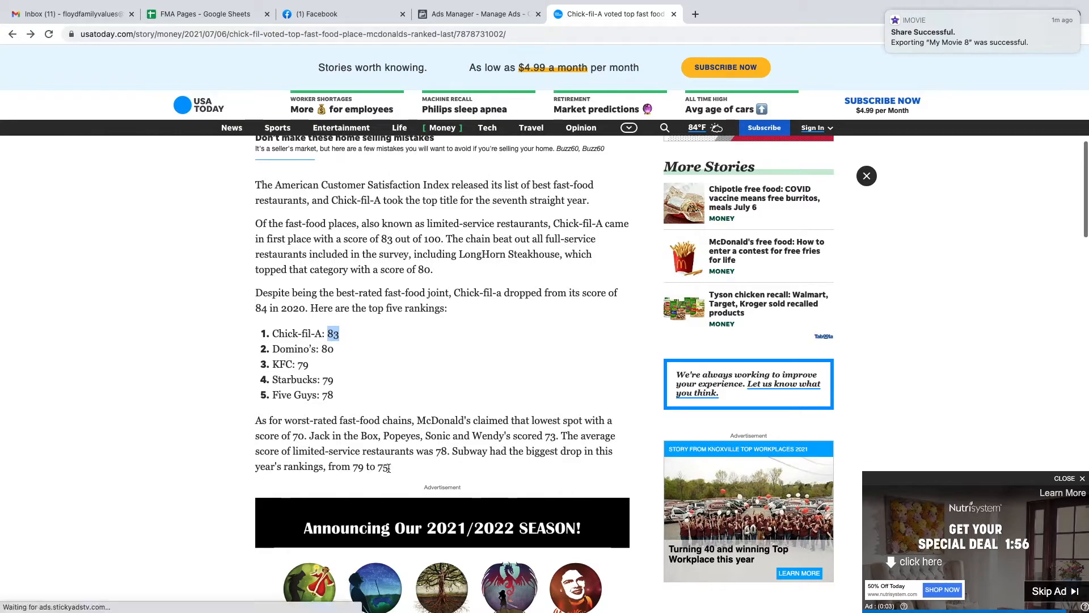
scroll(up, 3)
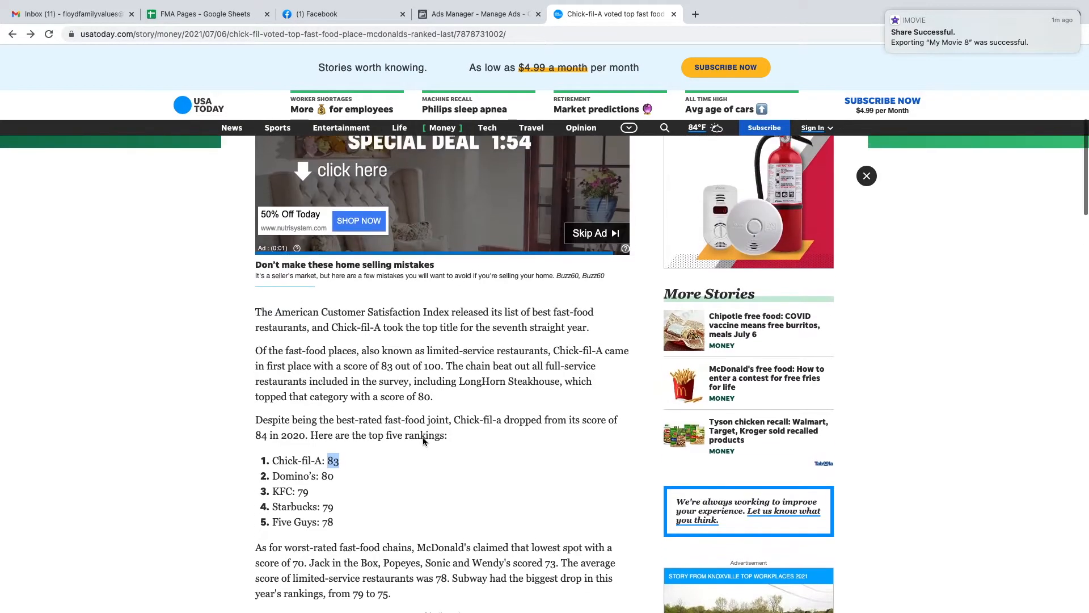
scroll(down, 3)
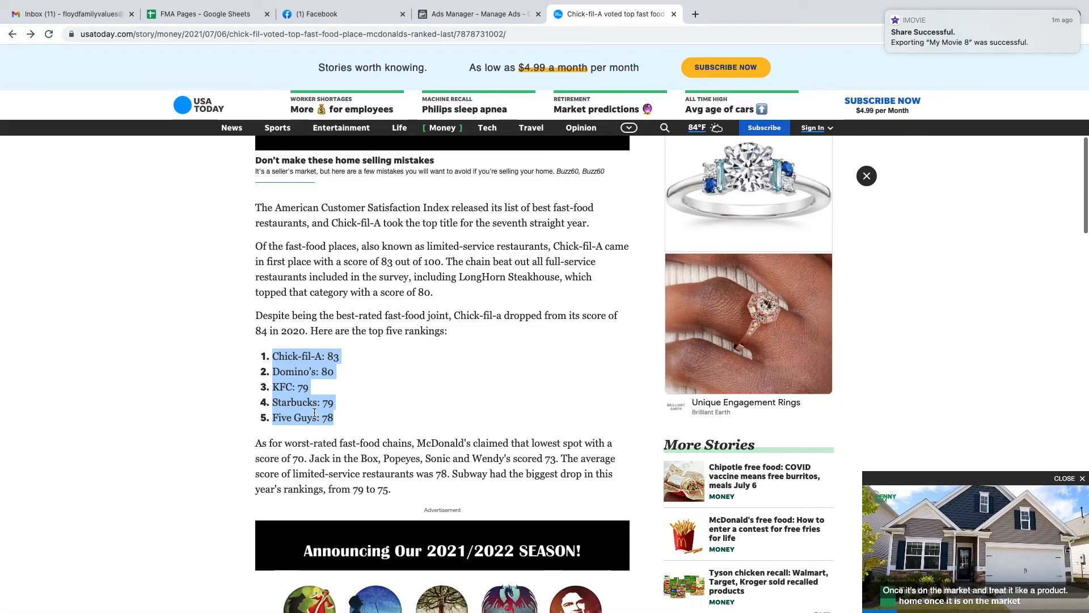
scroll(up, 3)
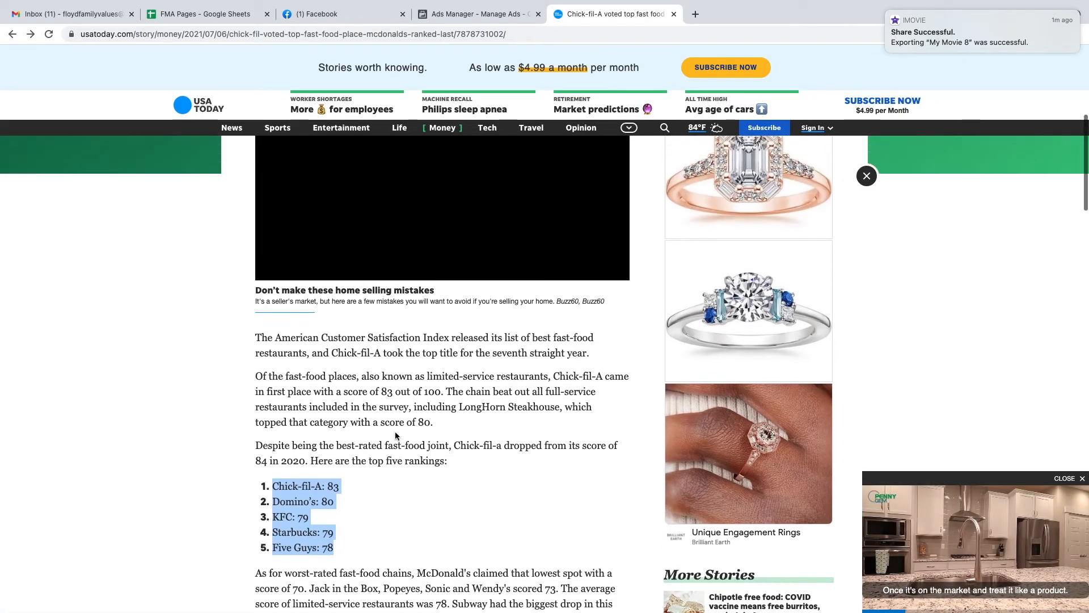
scroll(down, 3)
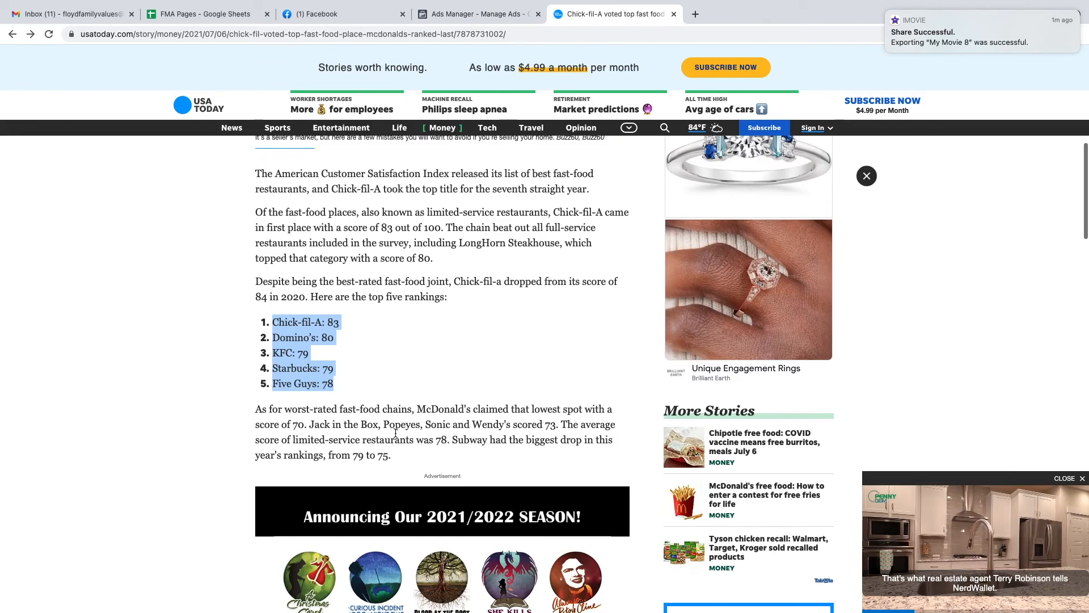